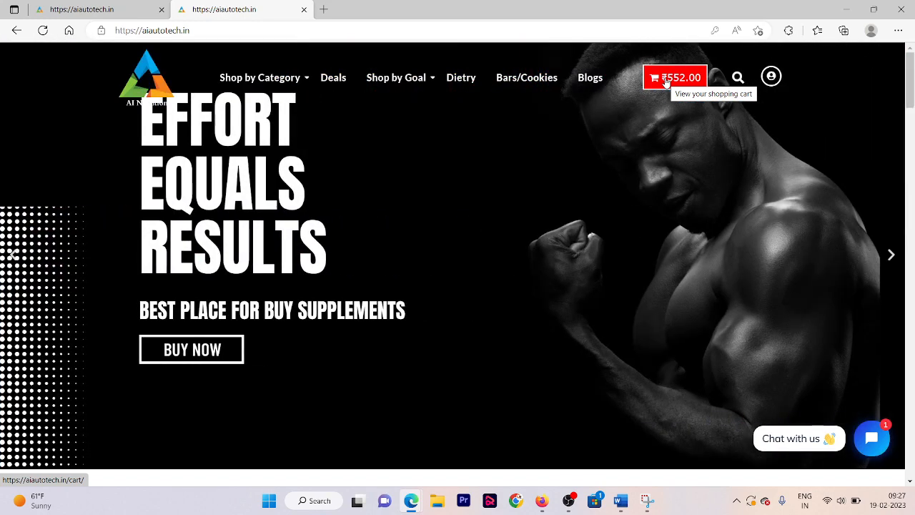
- Open the AI Nutrition cart page from the header's cart total
{"action": "left_click", "coordinate": [674, 77]}
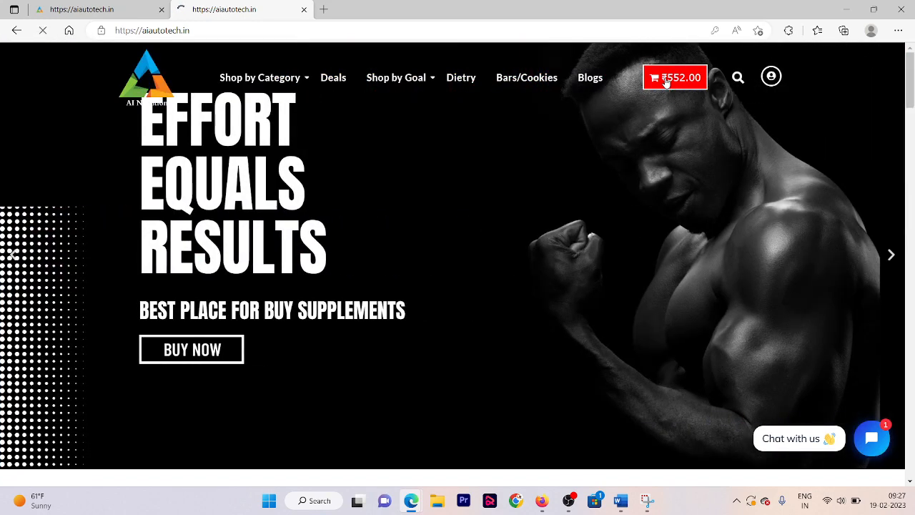
{"action": "left_click", "coordinate": [674, 77]}
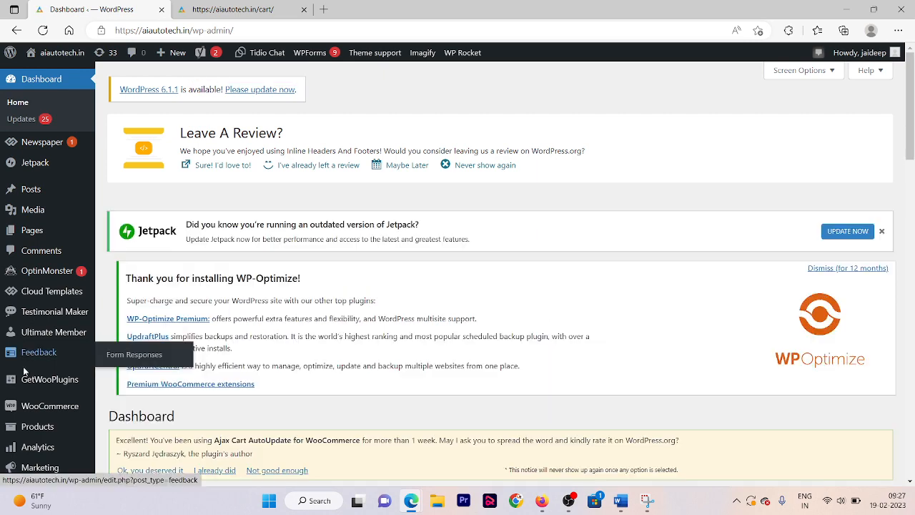
- Go to WooCommerce Settings, Accounts & Privacy, to reach the Guest checkout options
{"action": "scroll", "scroll_direction": "down", "scroll_amount": 3}
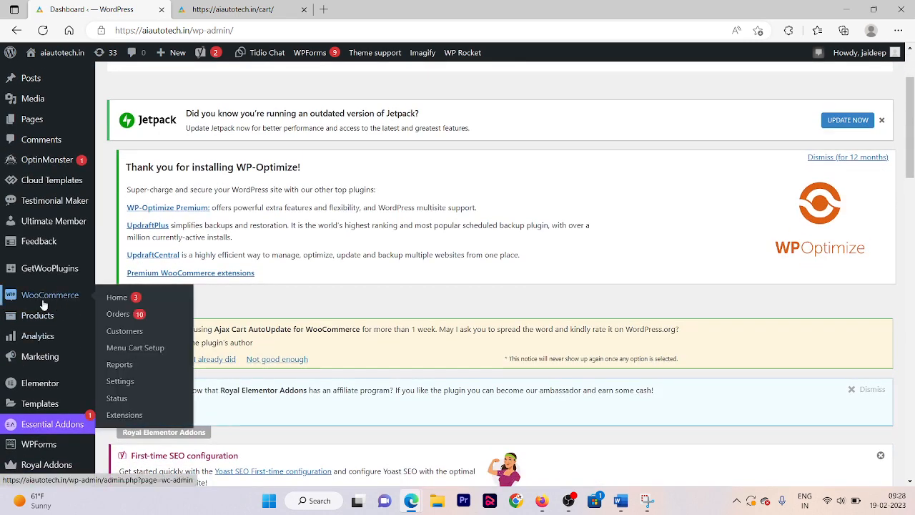
{"action": "mouse_move", "coordinate": [98, 297]}
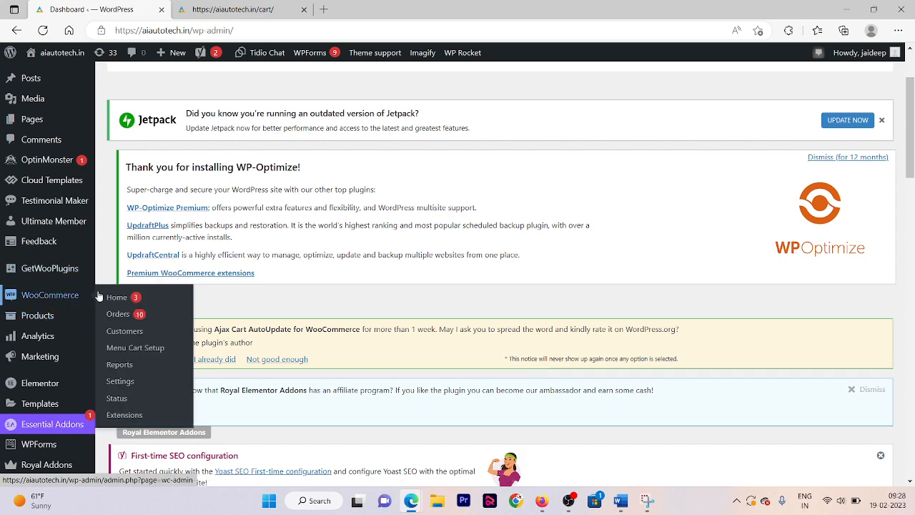
{"action": "left_click", "coordinate": [120, 381]}
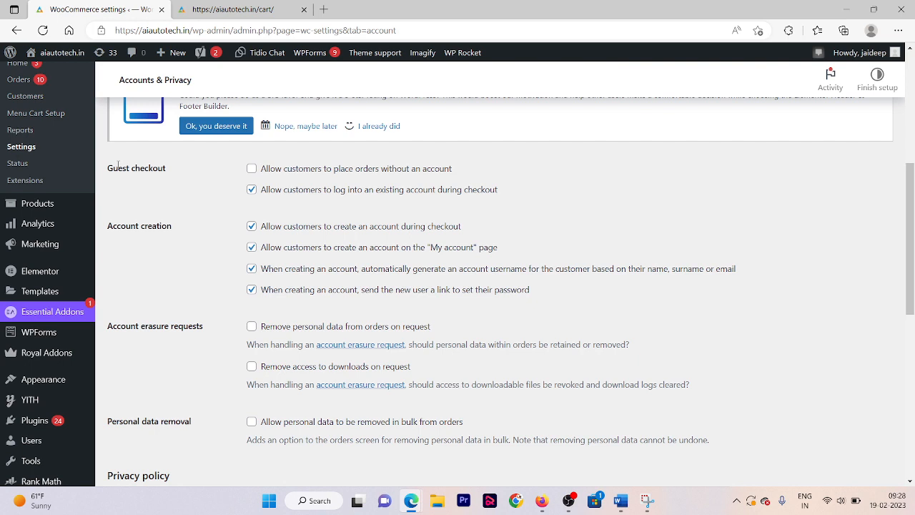
- Tick 'place orders without an account' and untick 'log into an existing account during checkout'
{"action": "double_click", "coordinate": [136, 168]}
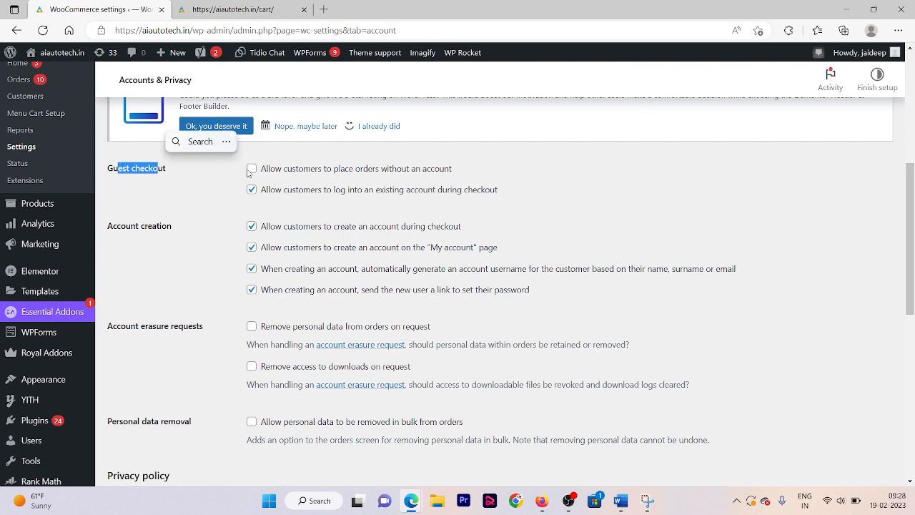
{"action": "left_click", "coordinate": [252, 168]}
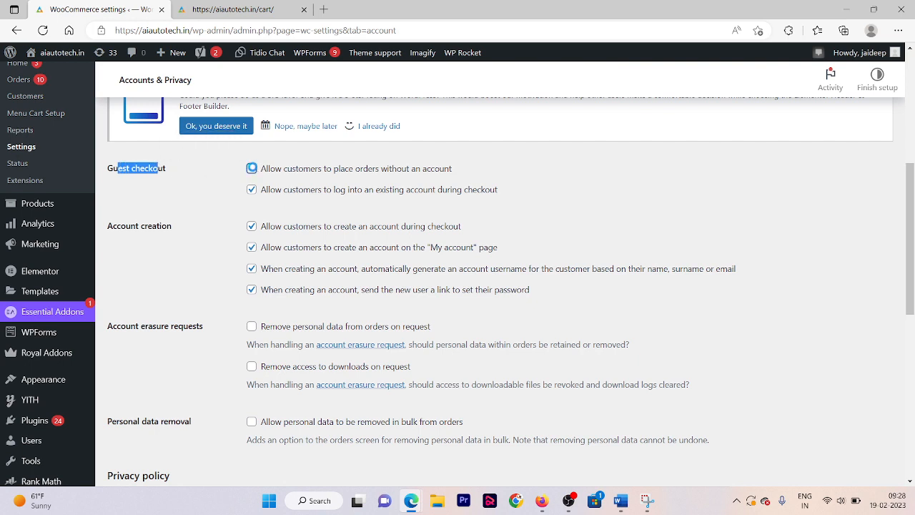
{"action": "left_click", "coordinate": [251, 168]}
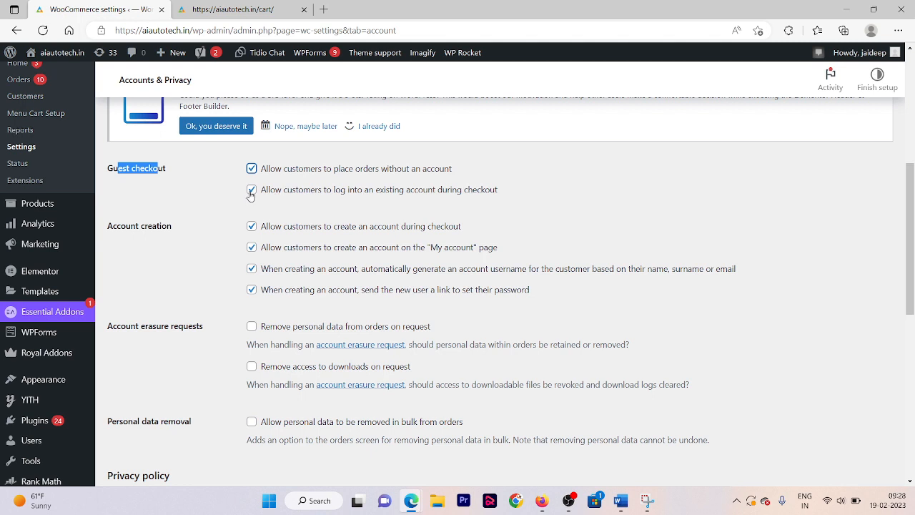
{"action": "left_click", "coordinate": [251, 189]}
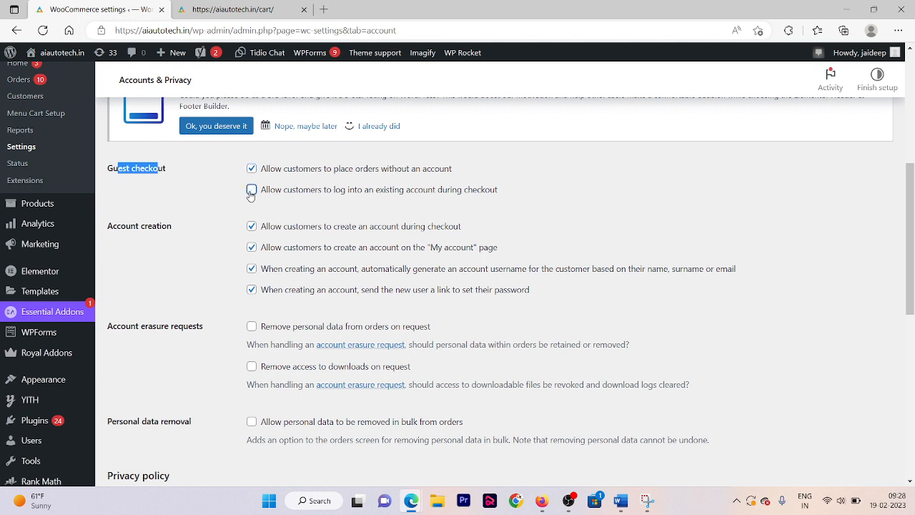
{"action": "scroll", "scroll_direction": "down", "scroll_amount": 3}
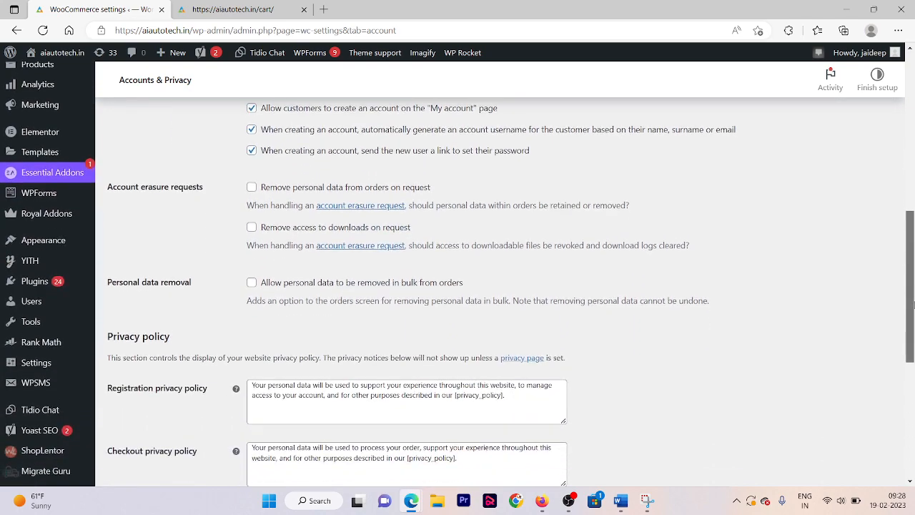
{"action": "scroll", "scroll_direction": "down", "scroll_amount": 3}
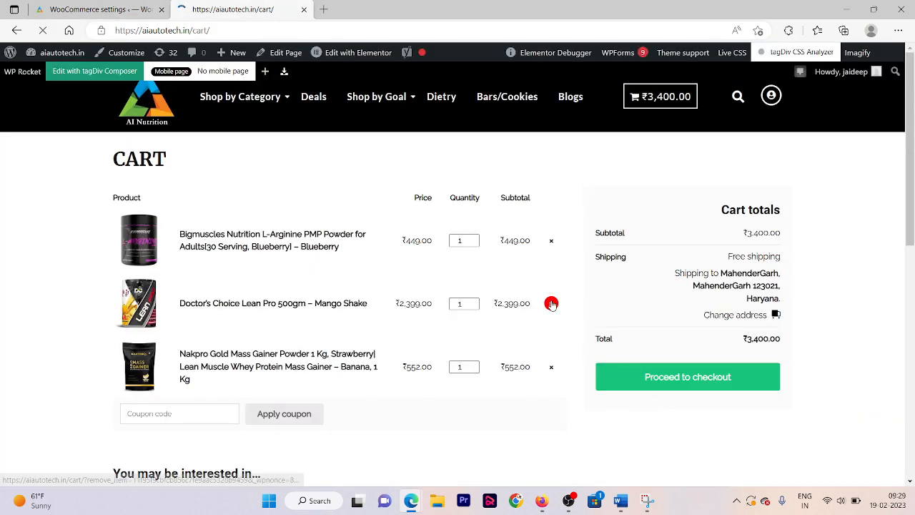
- Remove Doctor's Choice Lean Pro 500gm – Mango Shake from the cart
{"action": "left_click", "coordinate": [687, 376]}
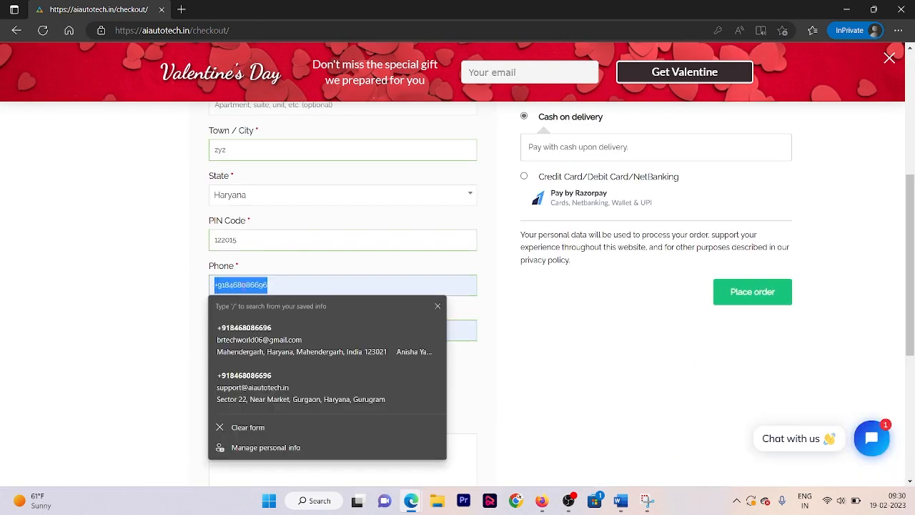
- Place the ₹149.00 guest order using Cash on delivery
{"action": "scroll", "scroll_direction": "up", "scroll_amount": 3}
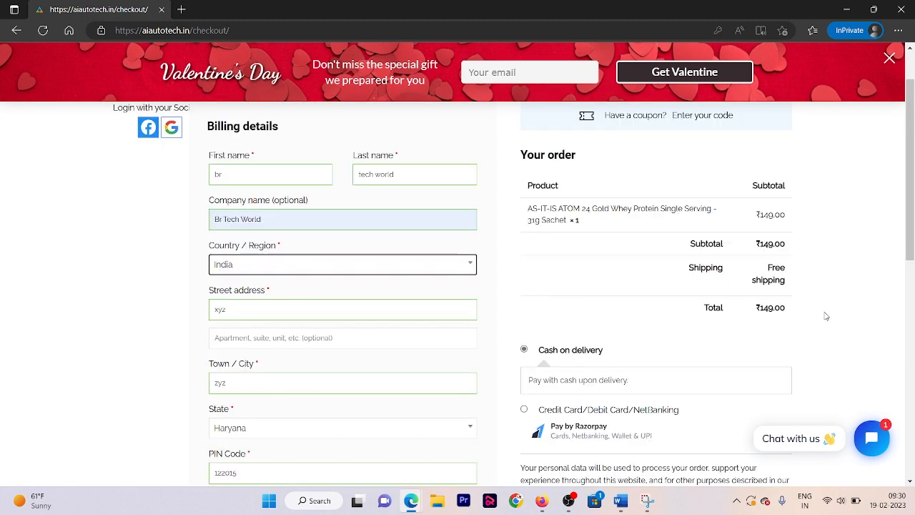
{"action": "scroll", "scroll_direction": "down", "scroll_amount": 3}
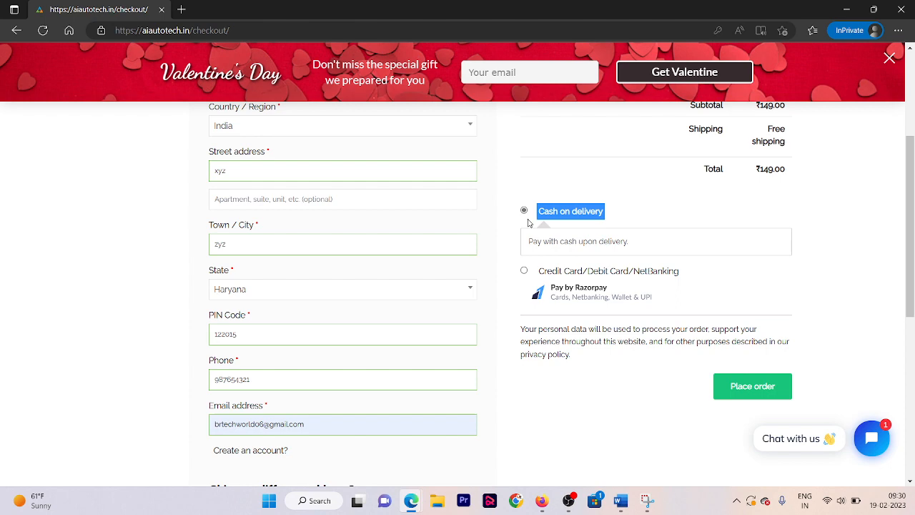
{"action": "mouse_move", "coordinate": [752, 386]}
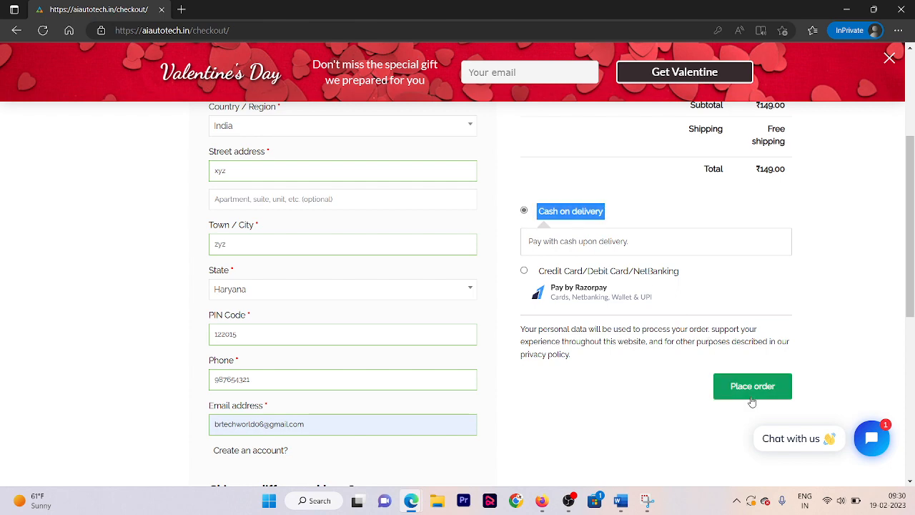
{"action": "left_click", "coordinate": [752, 386]}
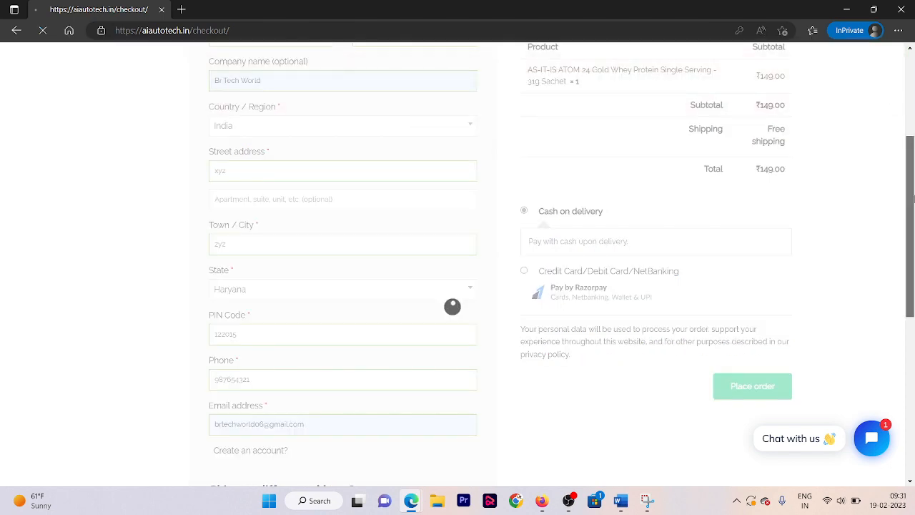
{"action": "left_click", "coordinate": [752, 386]}
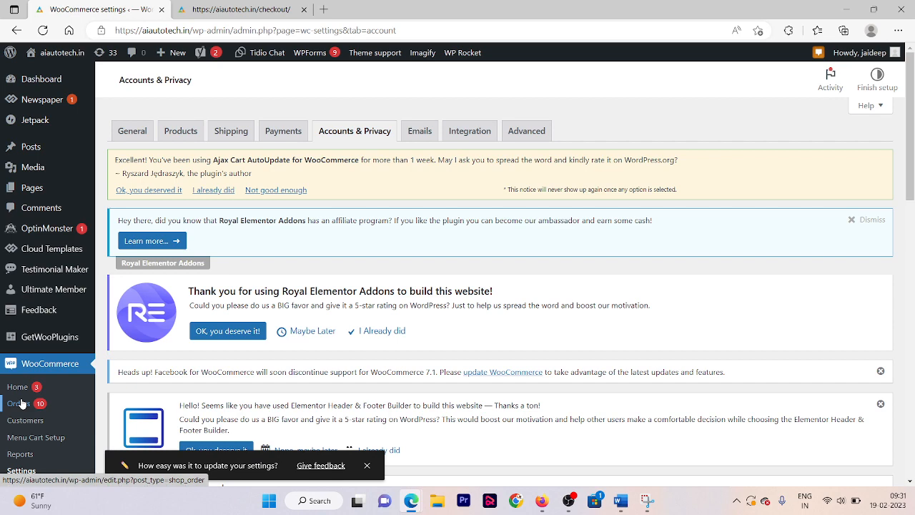
- Review the new guest order #7361 in the WooCommerce Orders list
{"action": "left_click", "coordinate": [22, 403]}
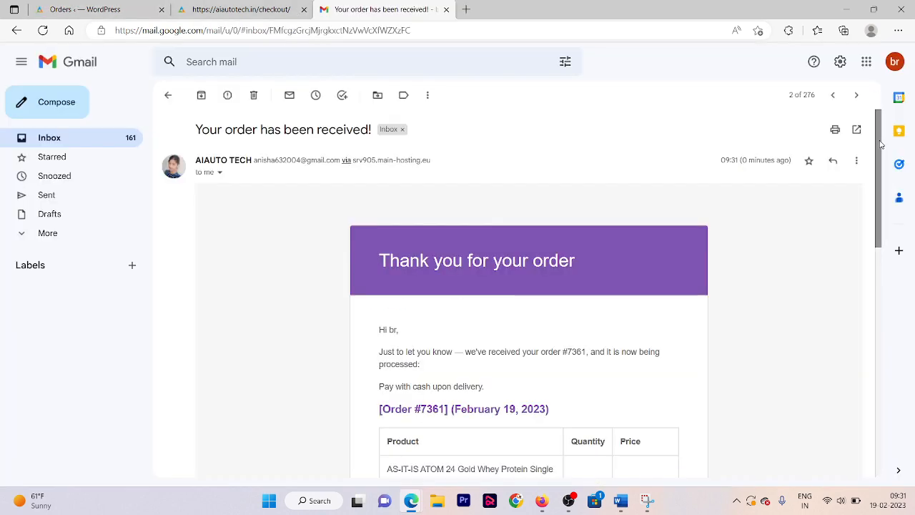
{"action": "scroll", "scroll_direction": "down", "scroll_amount": 3}
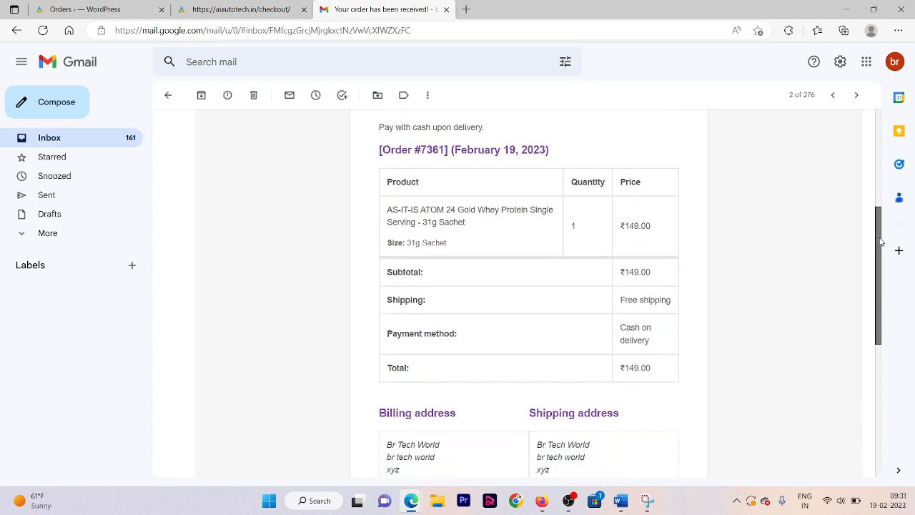
{"action": "scroll", "scroll_direction": "down", "scroll_amount": 3}
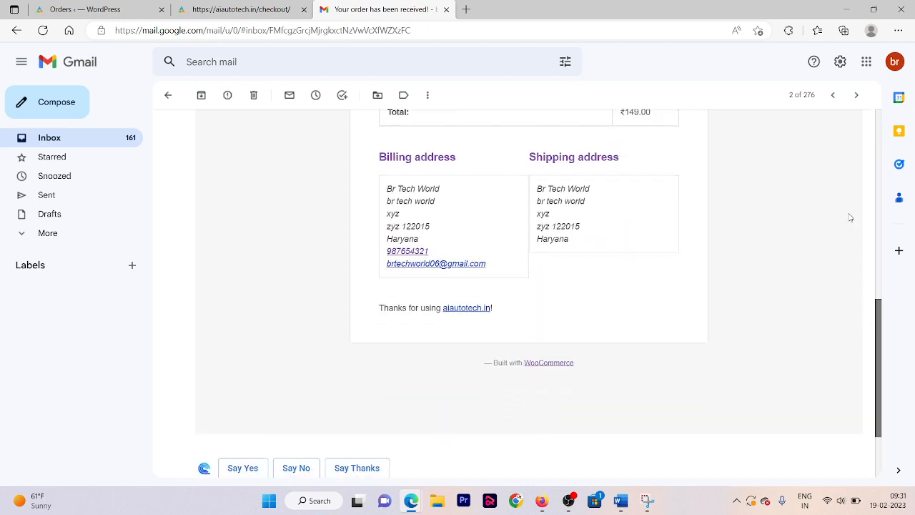